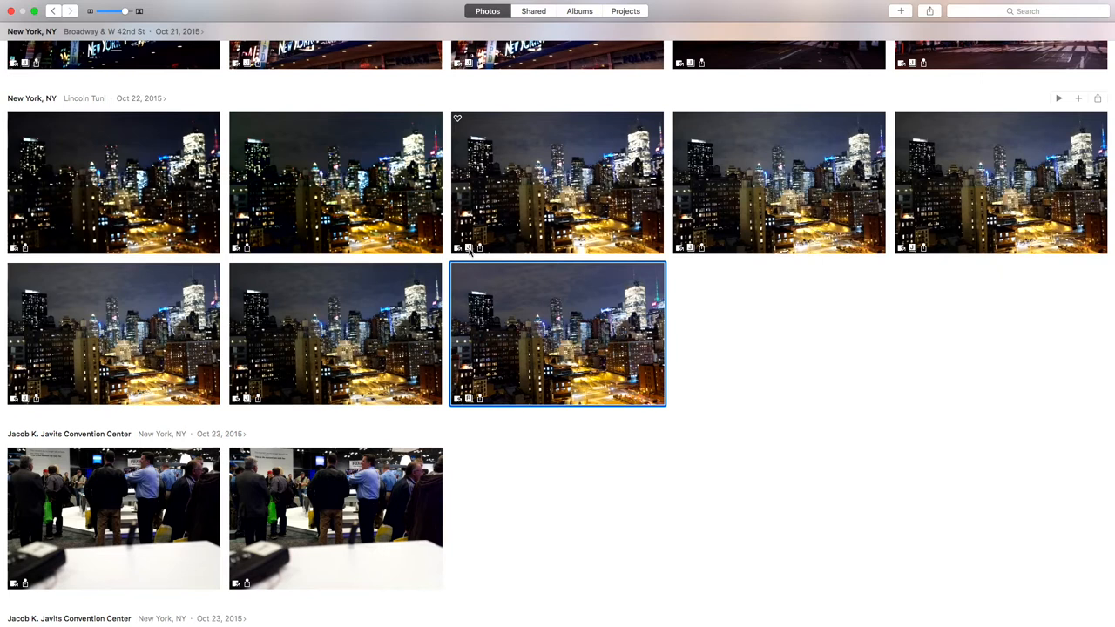
mouse_move(471, 251)
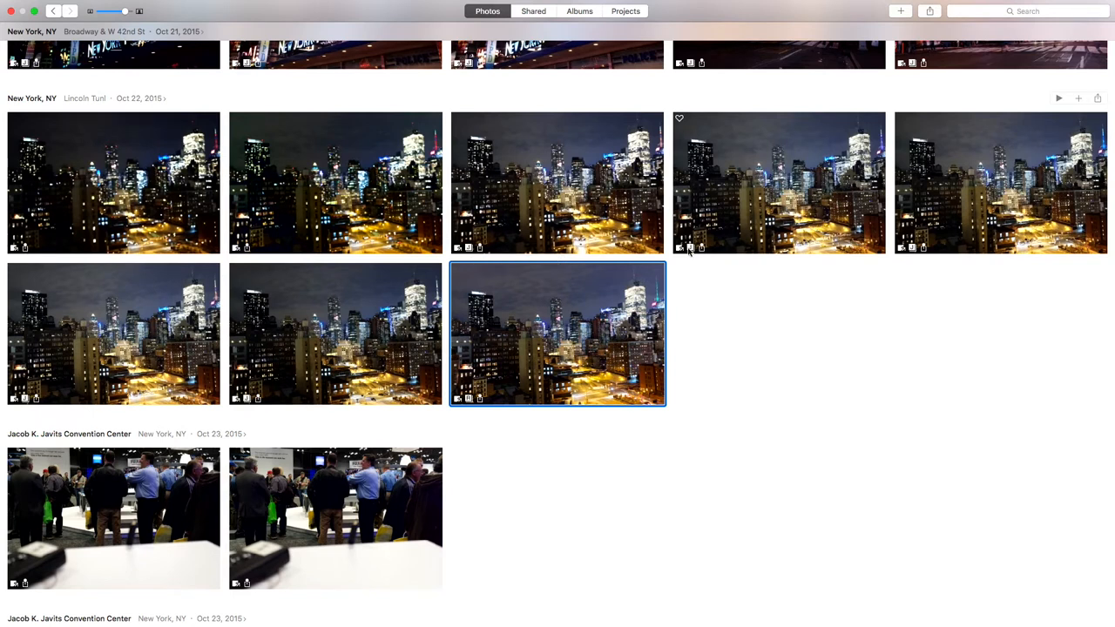
mouse_move(680, 248)
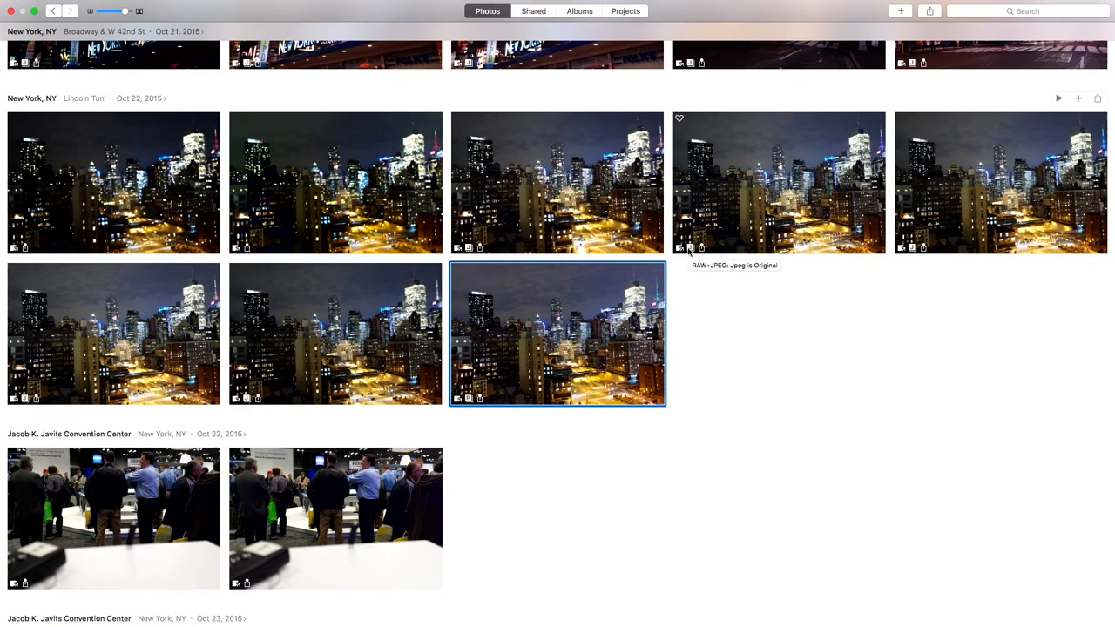
mouse_move(272, 590)
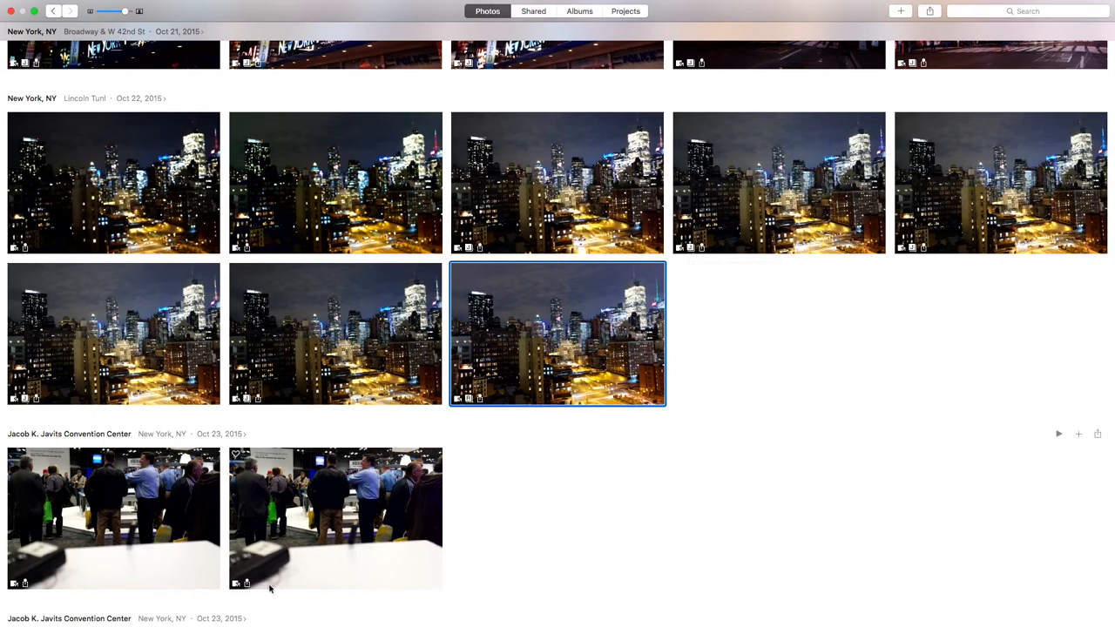
mouse_move(262, 586)
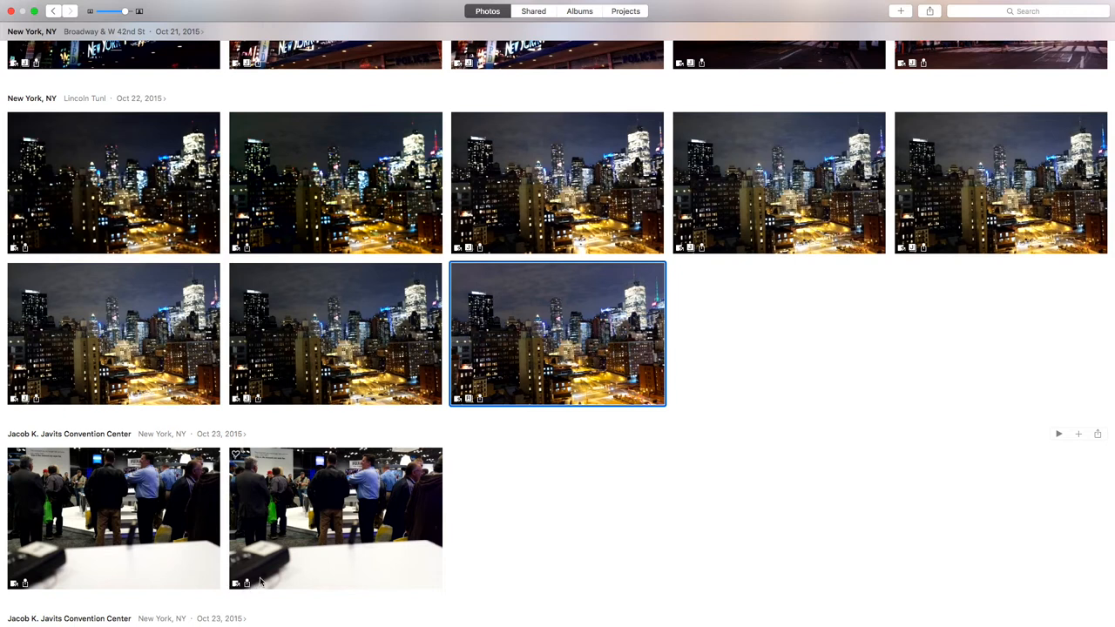
mouse_move(265, 579)
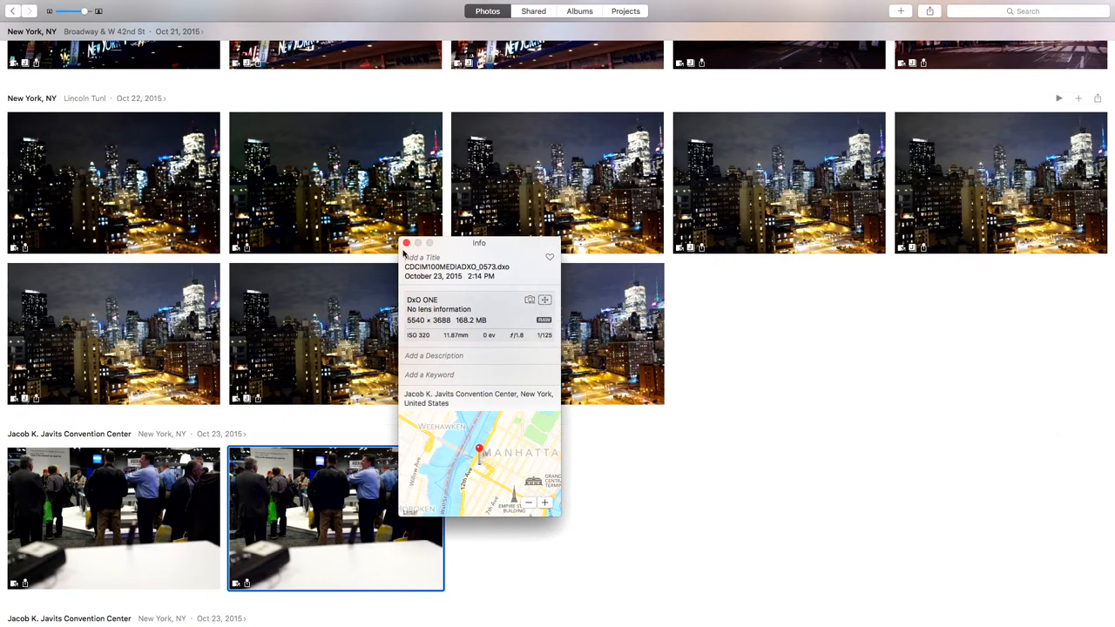
- Select the New York night skyline photo and set Use RAW as Original from the Image menu
click(558, 183)
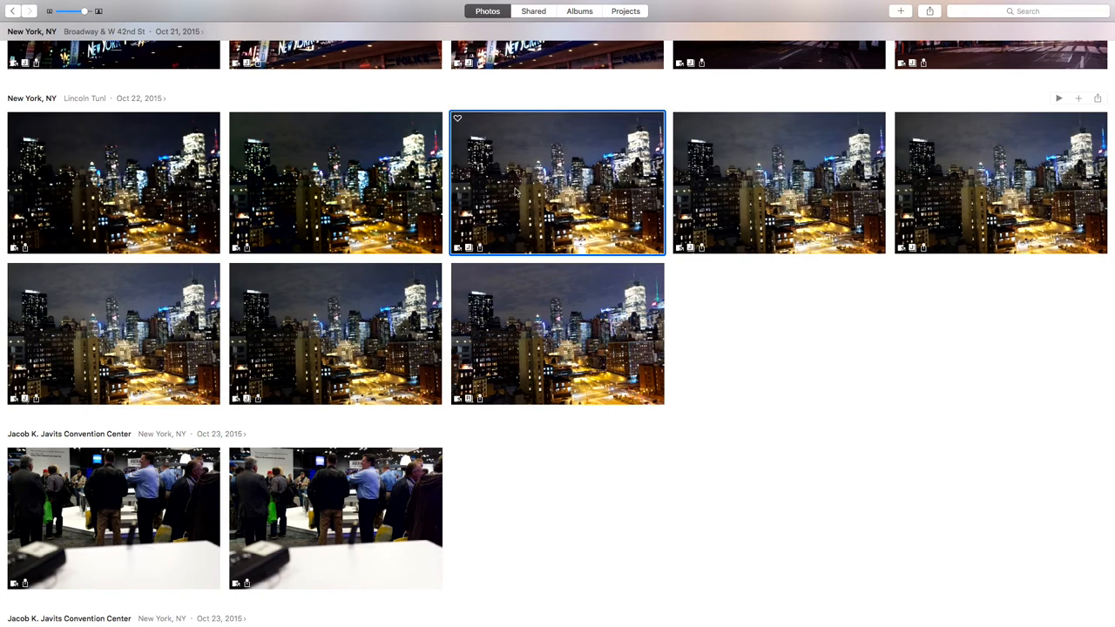
click(558, 331)
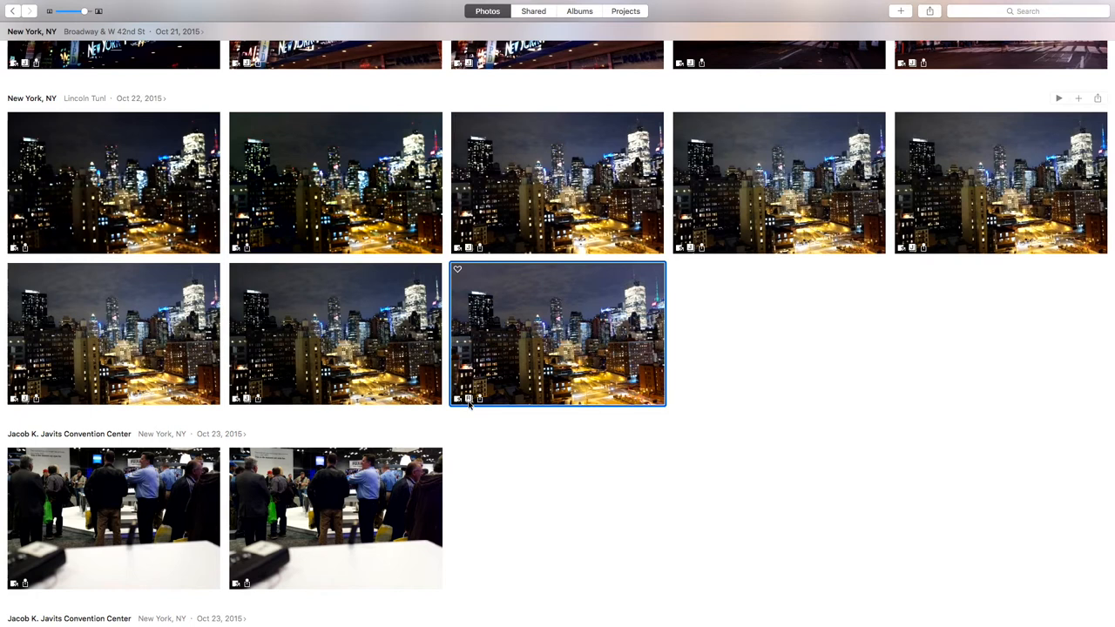
mouse_move(467, 397)
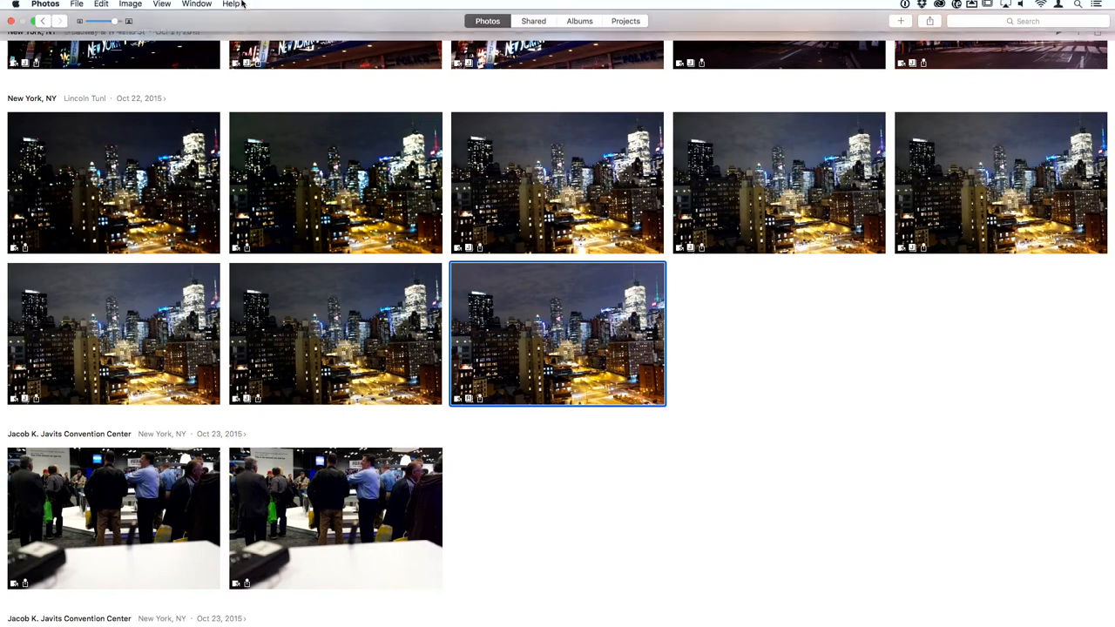
click(141, 3)
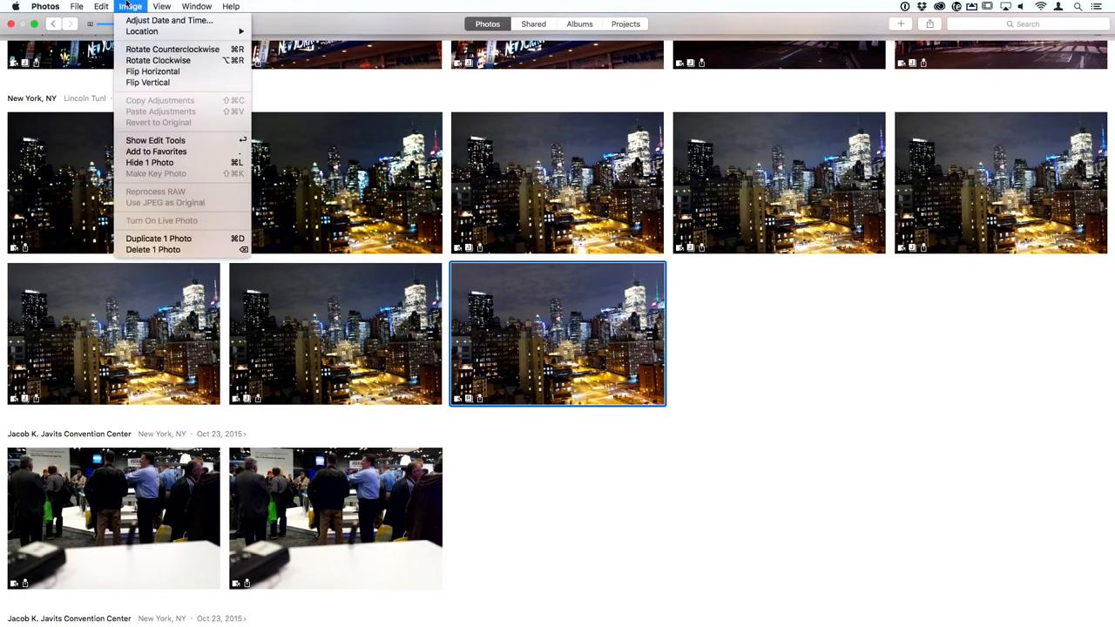
mouse_move(139, 202)
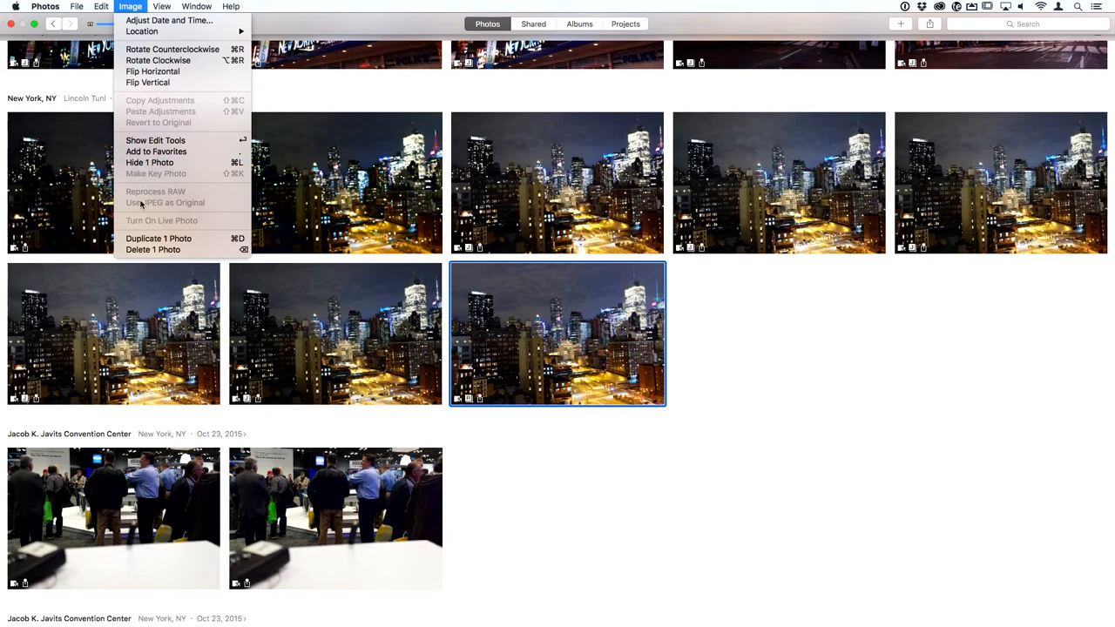
mouse_move(167, 206)
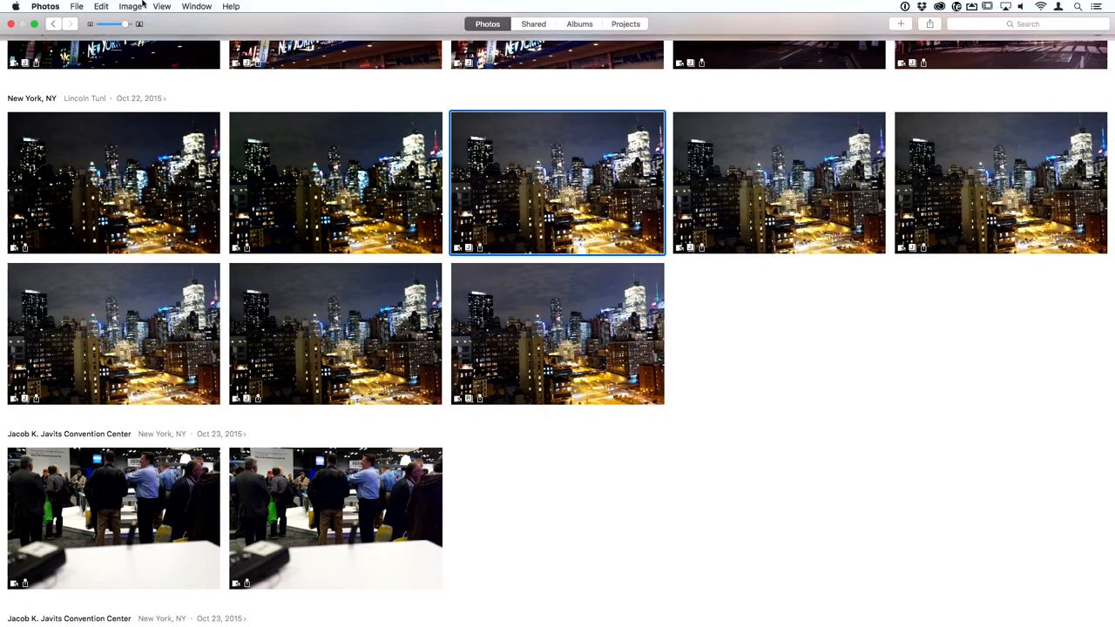
click(144, 7)
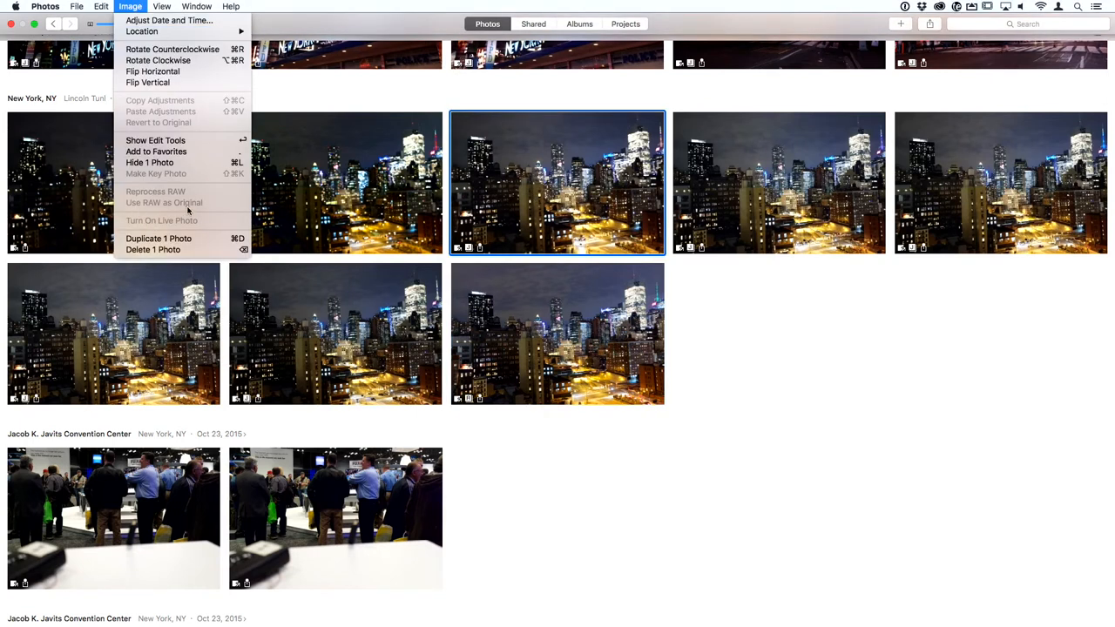
mouse_move(148, 211)
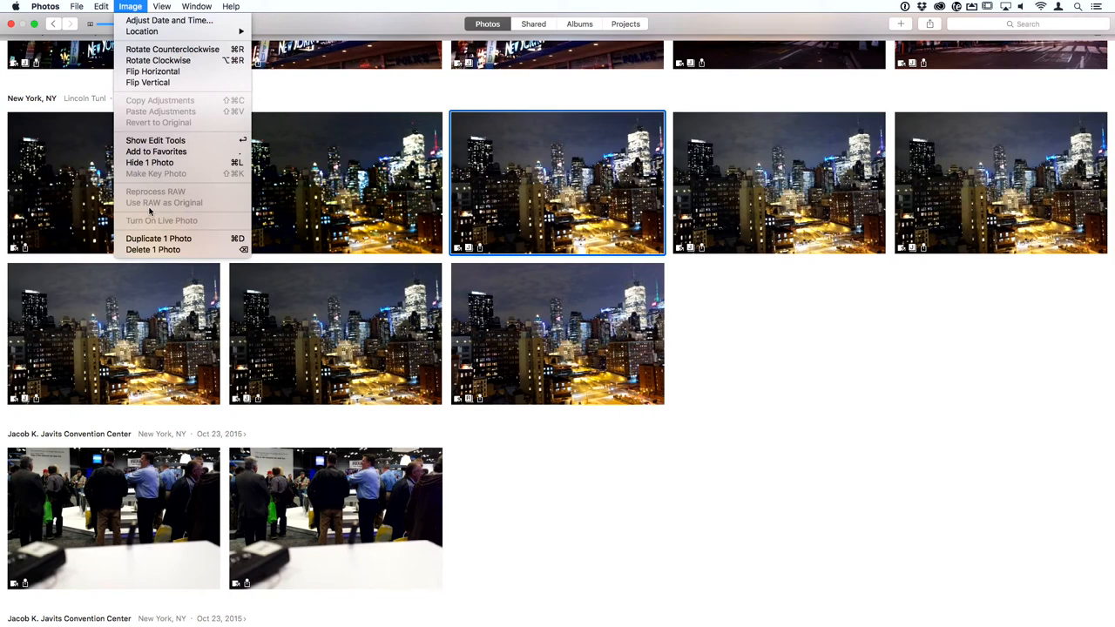
click(156, 150)
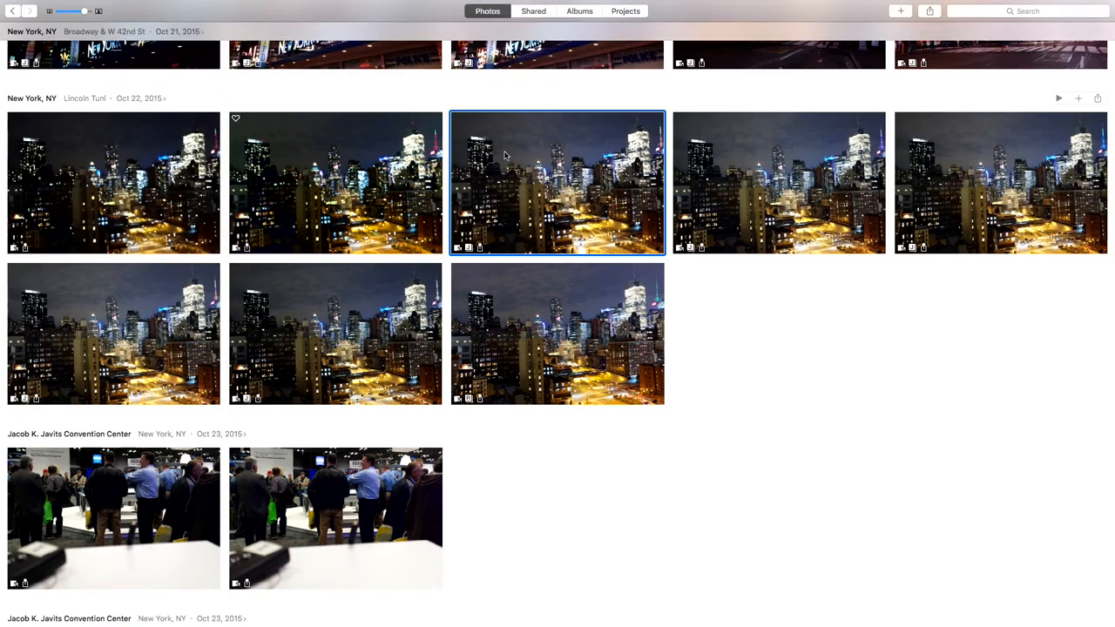
double_click(557, 181)
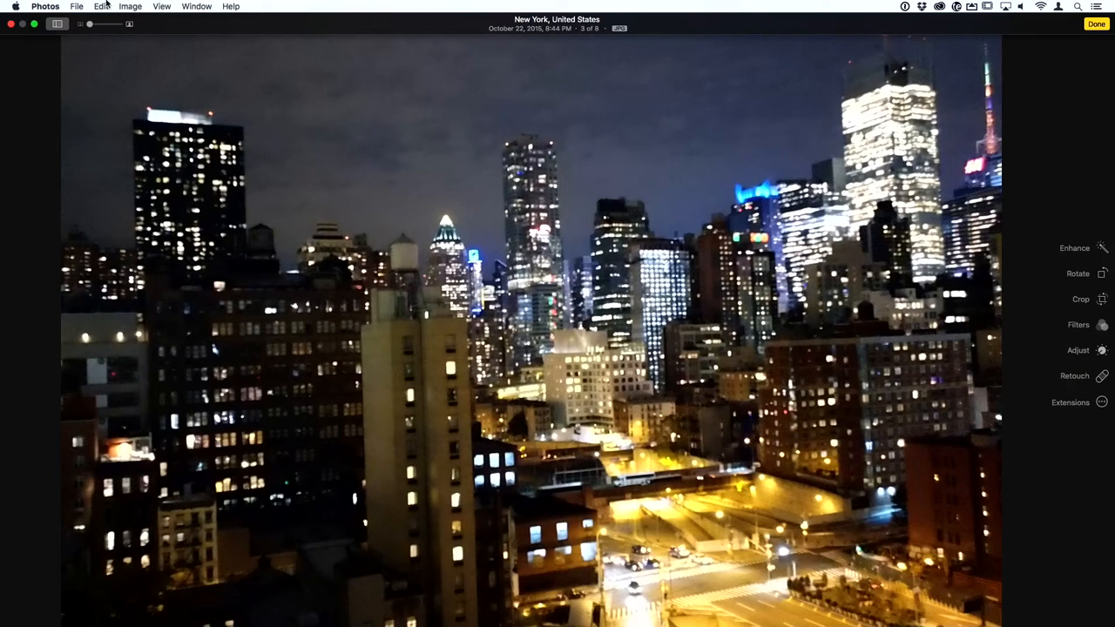
click(129, 5)
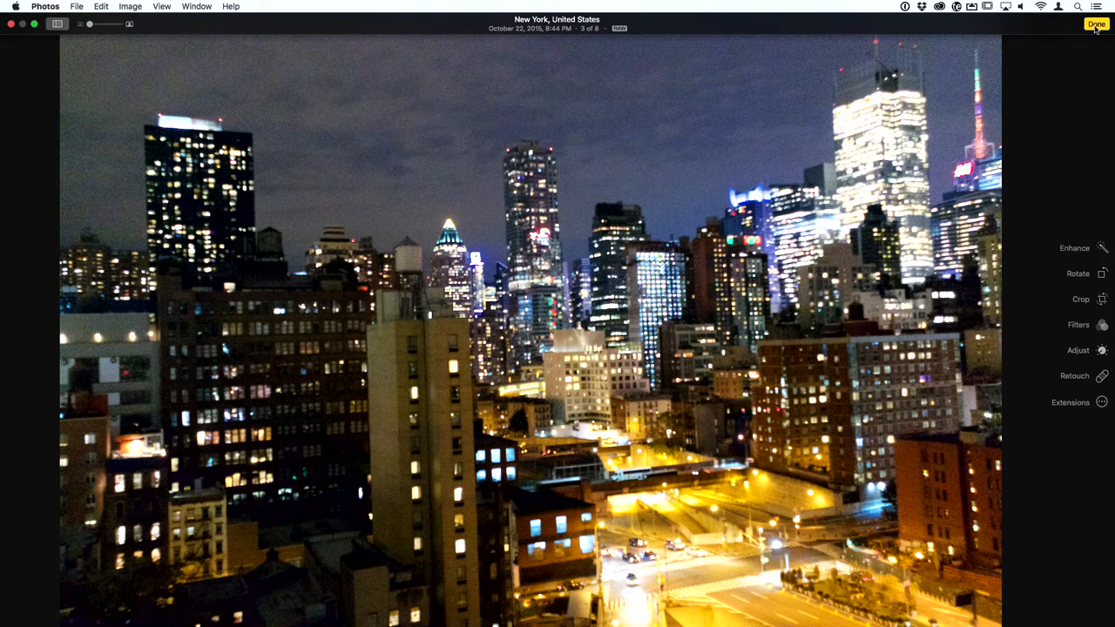
click(1091, 26)
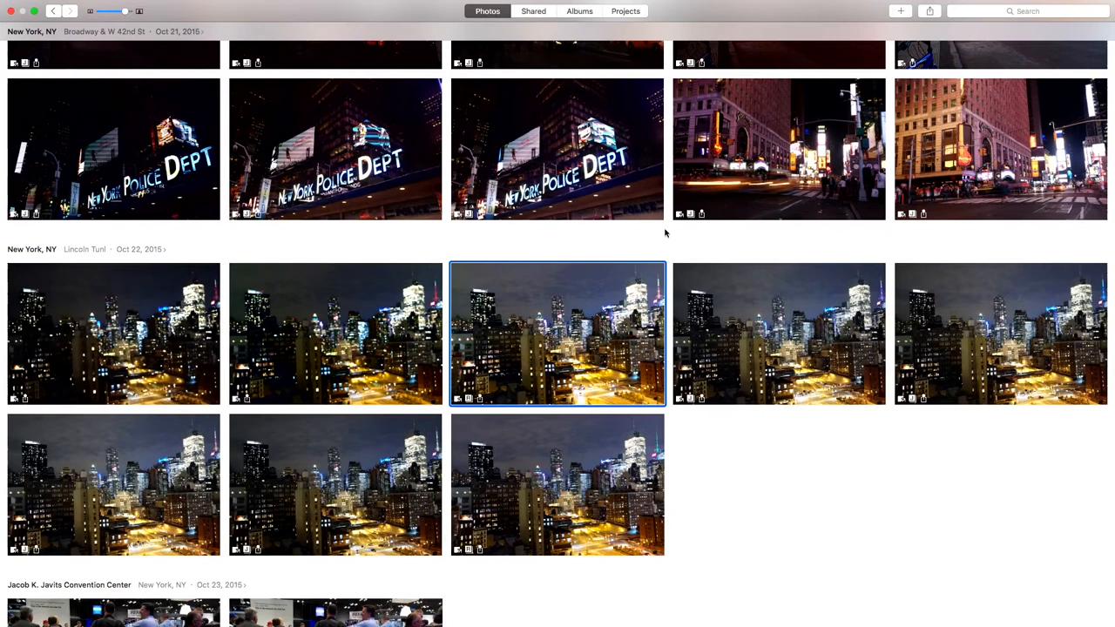